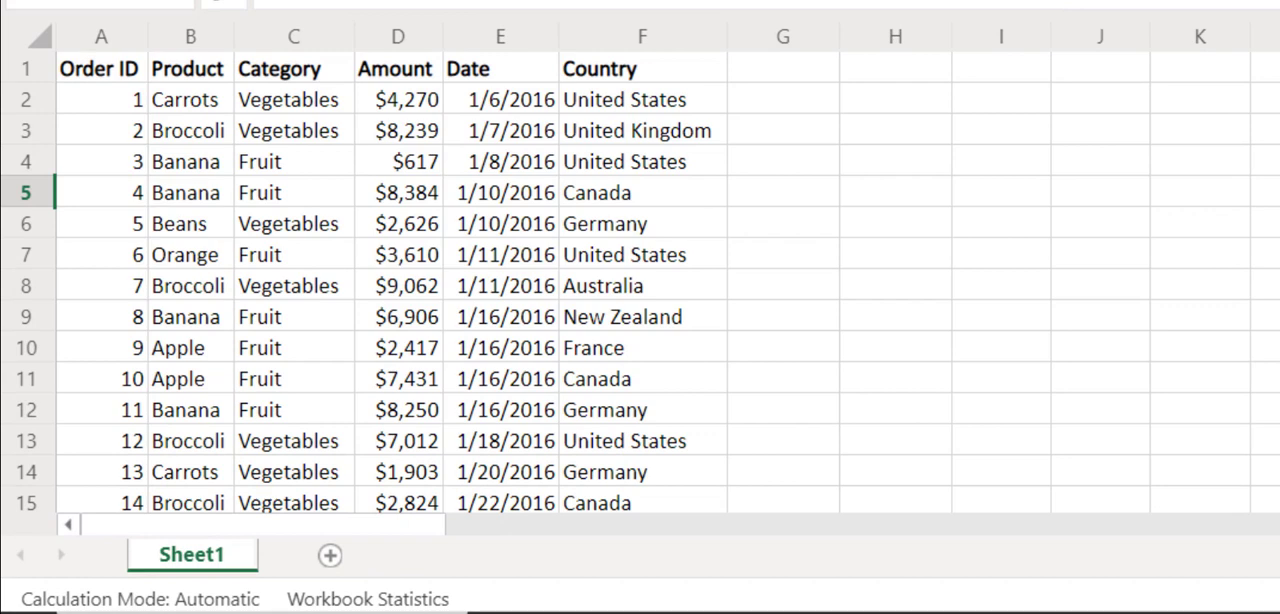
mouse_move(1108, 364)
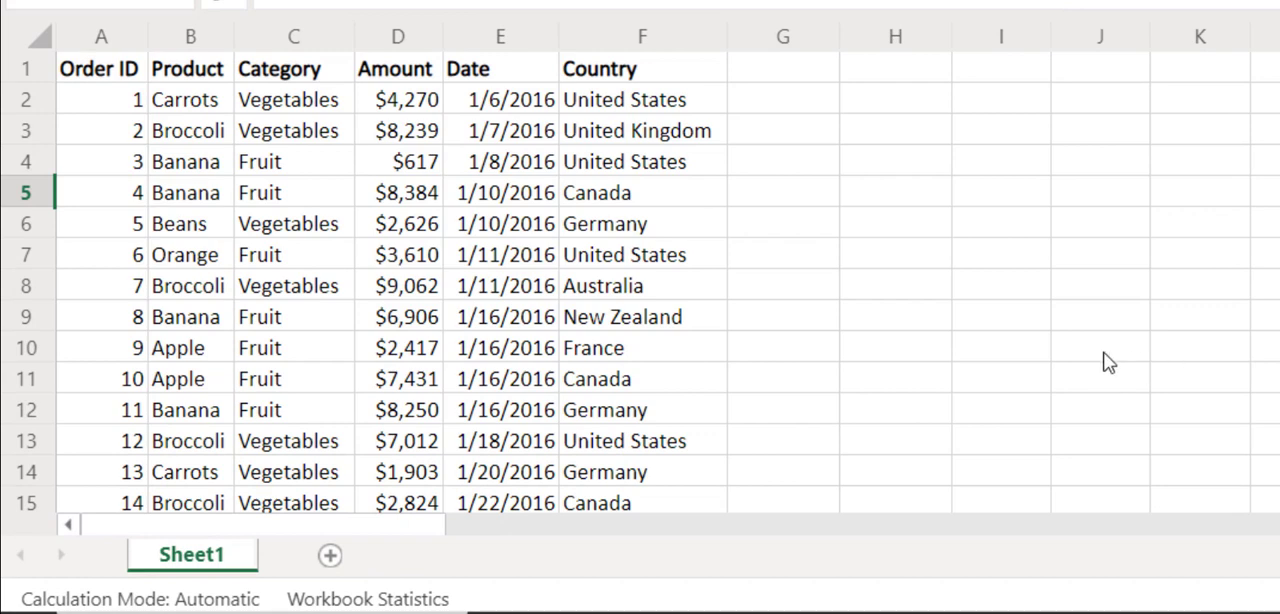
mouse_move(198, 176)
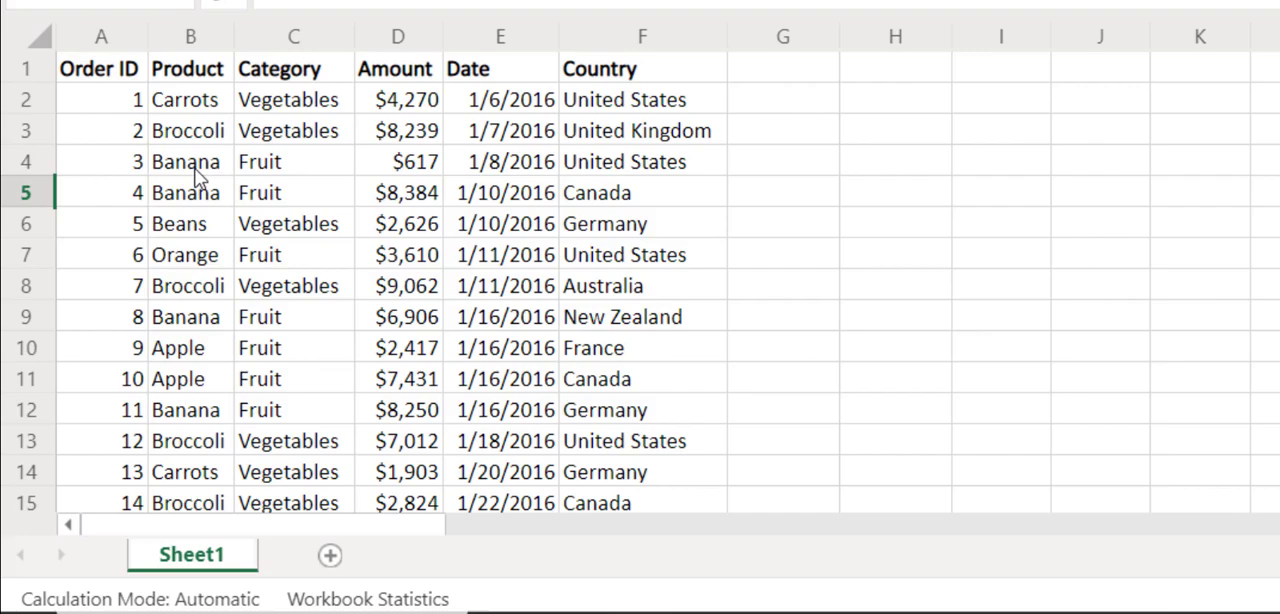
mouse_move(672, 176)
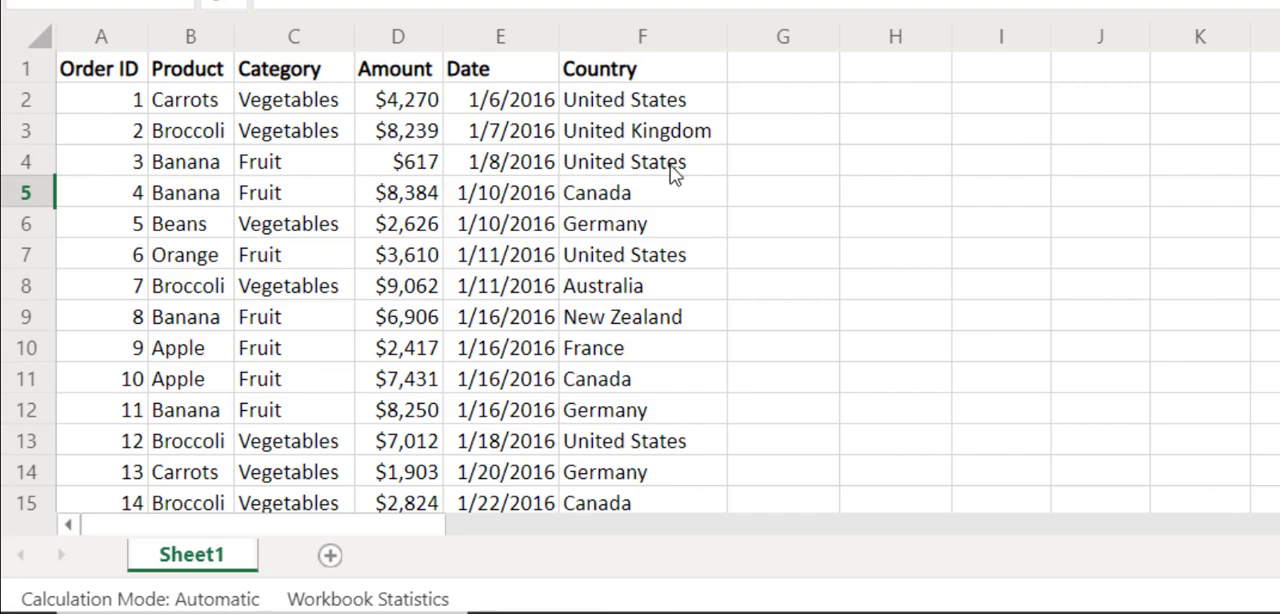
Show the Ideas pane with suggested questions and an Amount-by-country pivot summary
scroll("down", 3)
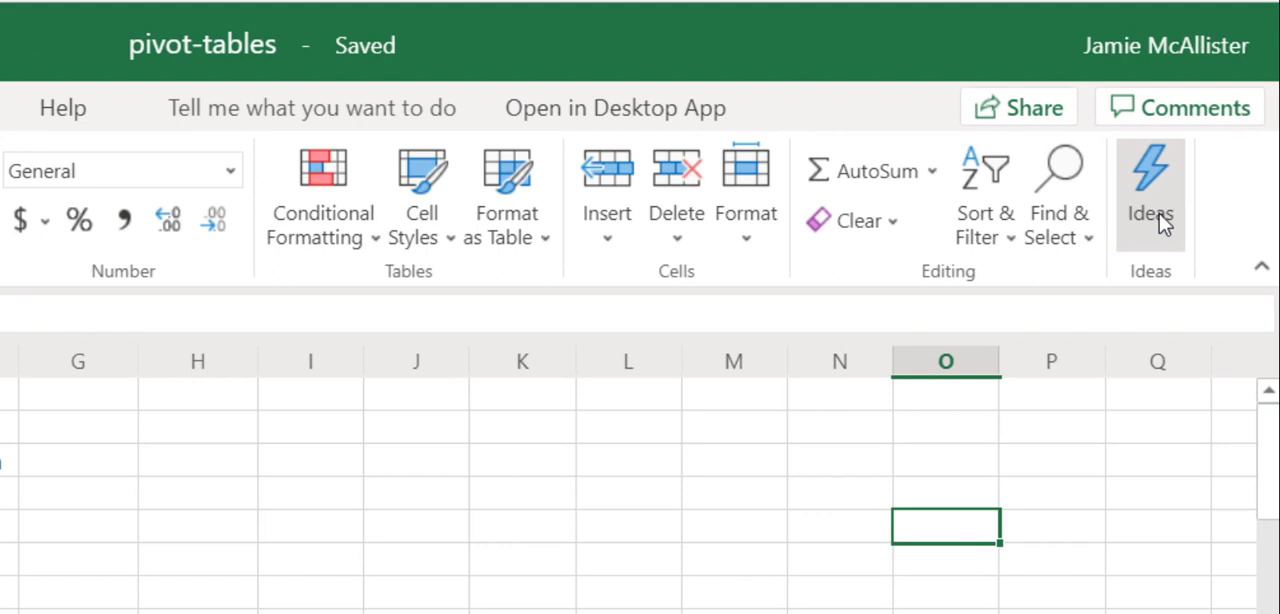
mouse_move(1168, 190)
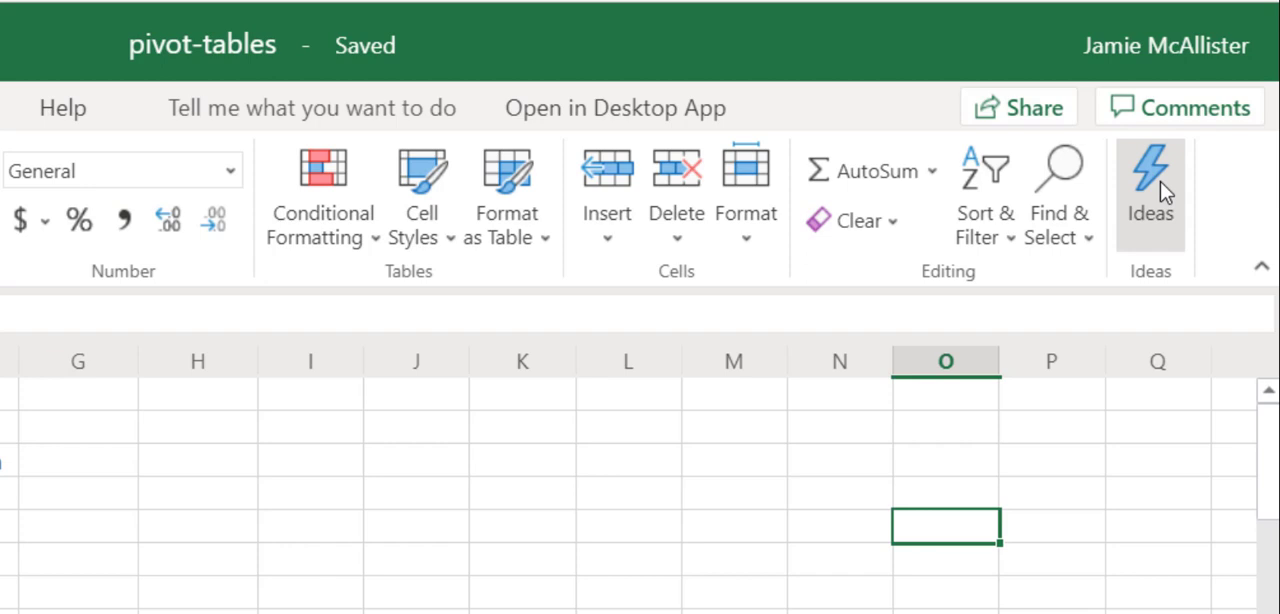
left_click(1148, 180)
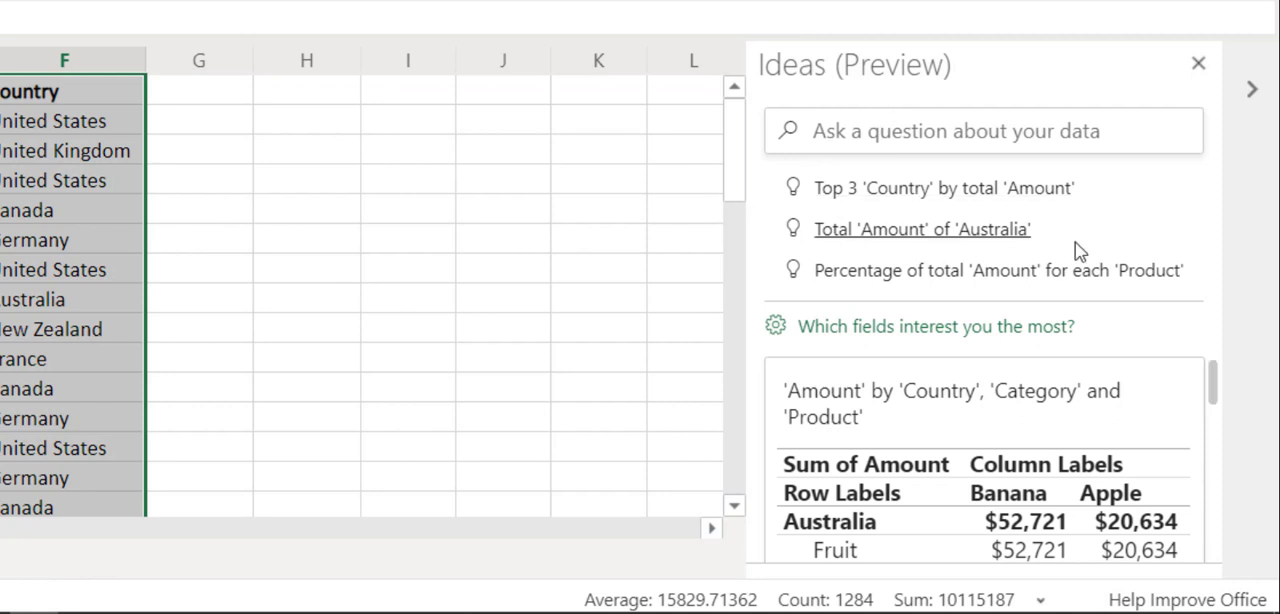
mouse_move(1216, 264)
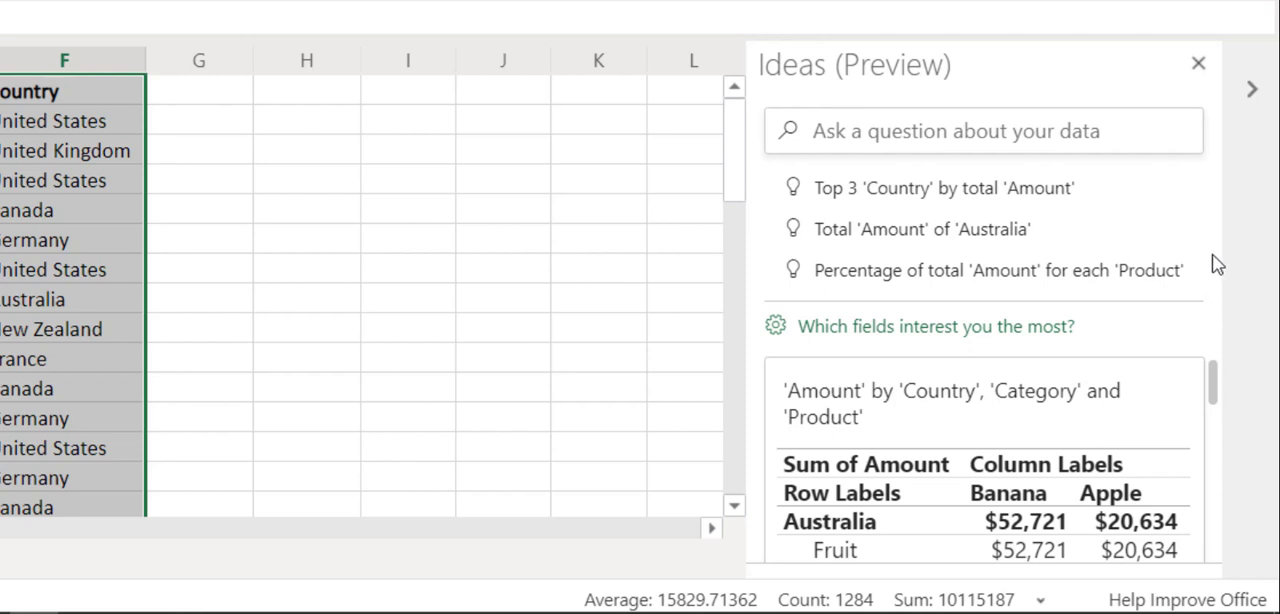
mouse_move(1212, 328)
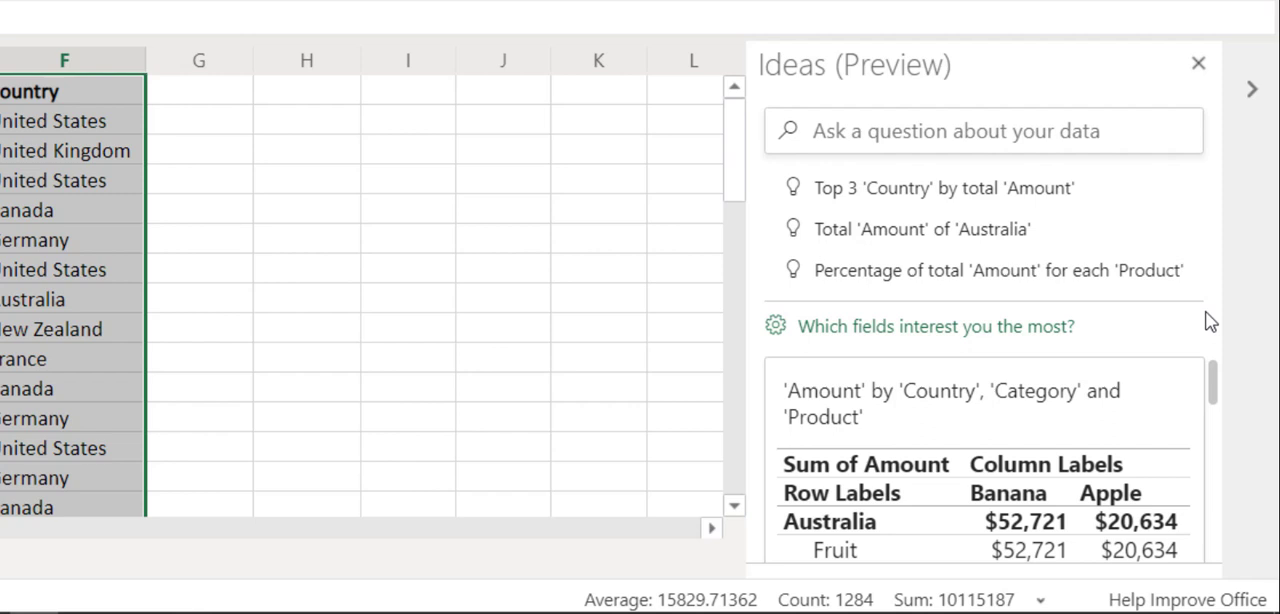
mouse_move(1216, 382)
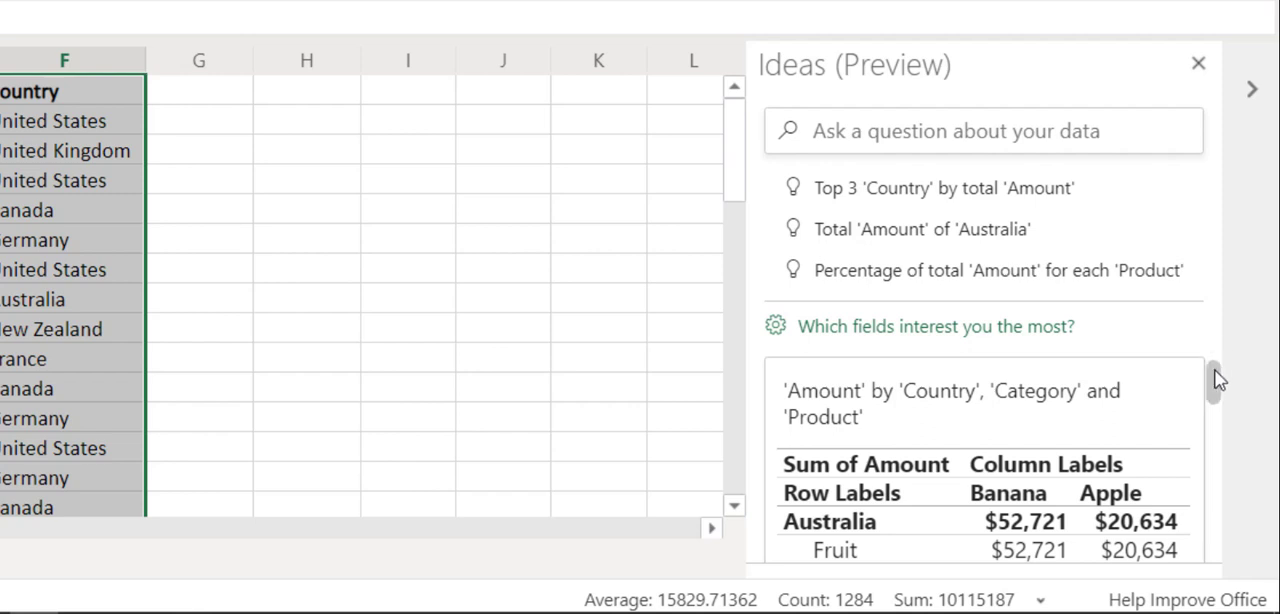
Scroll the Ideas pane past the bar chart to the 'Amount has 6 outliers' chart by Date
scroll("down", 3)
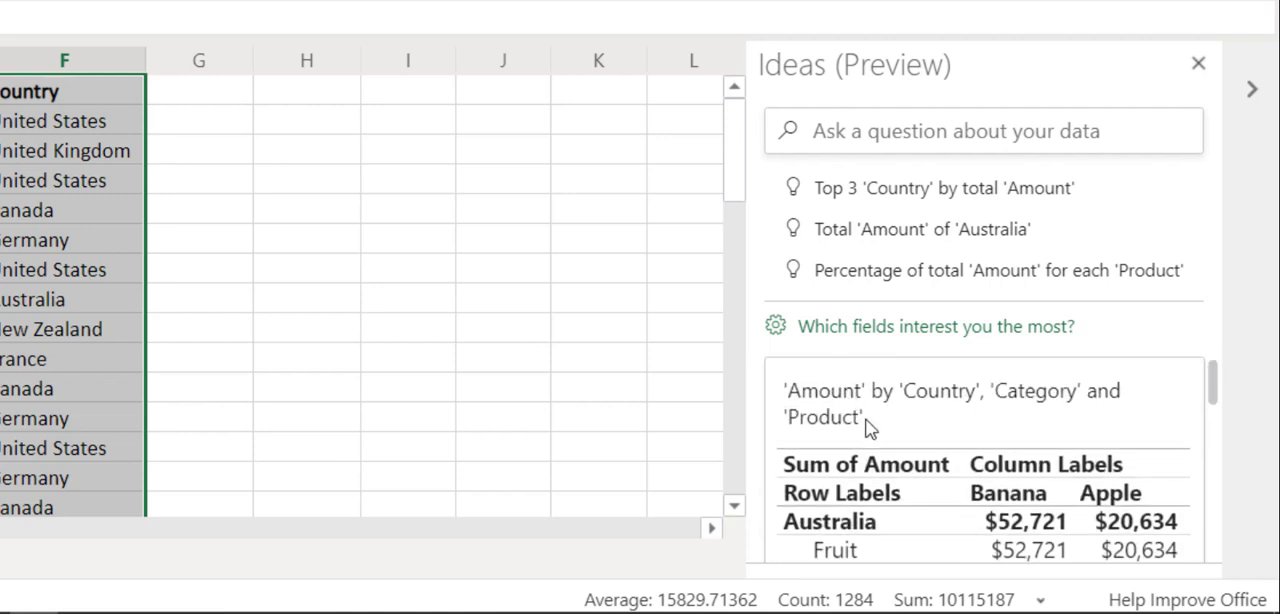
mouse_move(1216, 398)
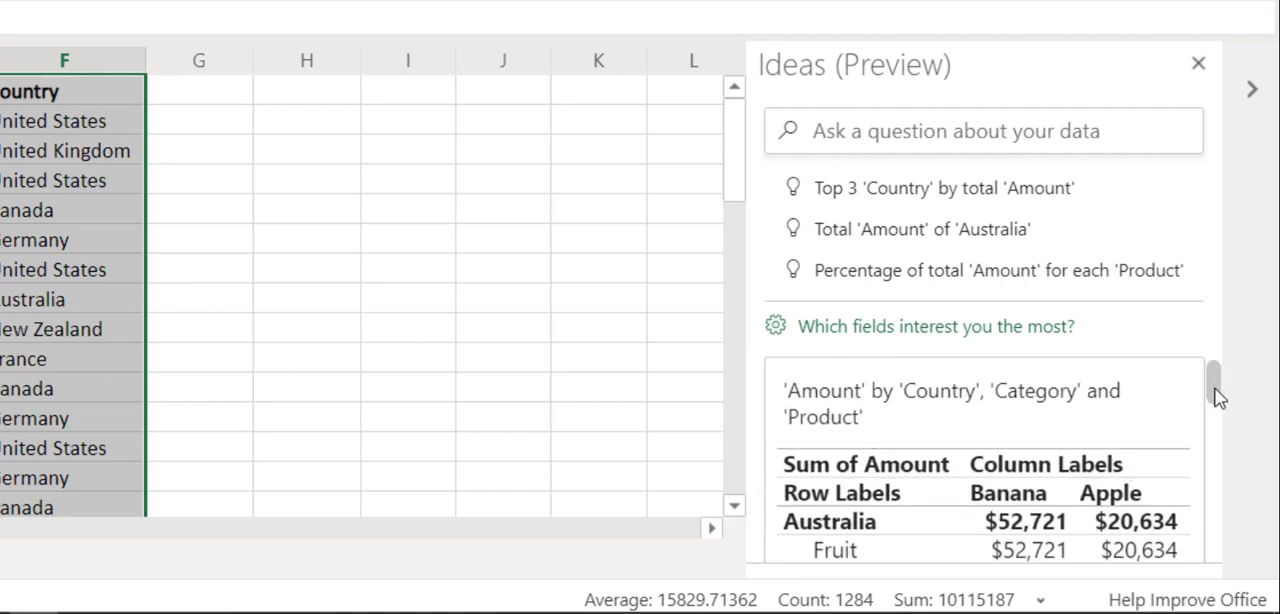
scroll("down", 3)
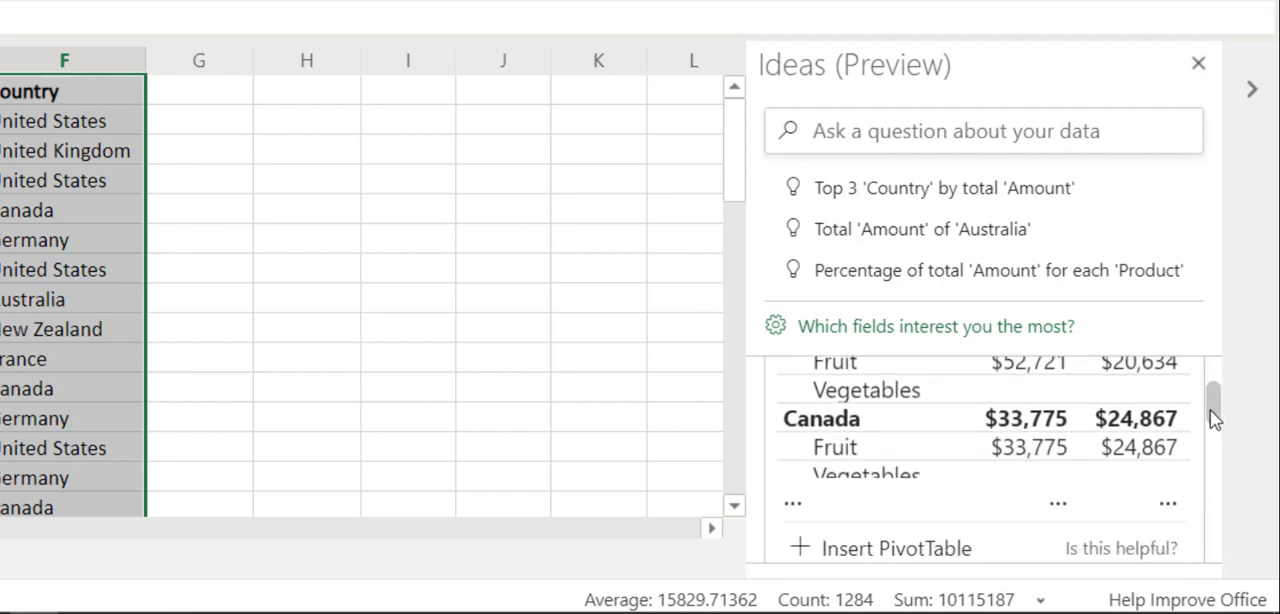
scroll("down", 3)
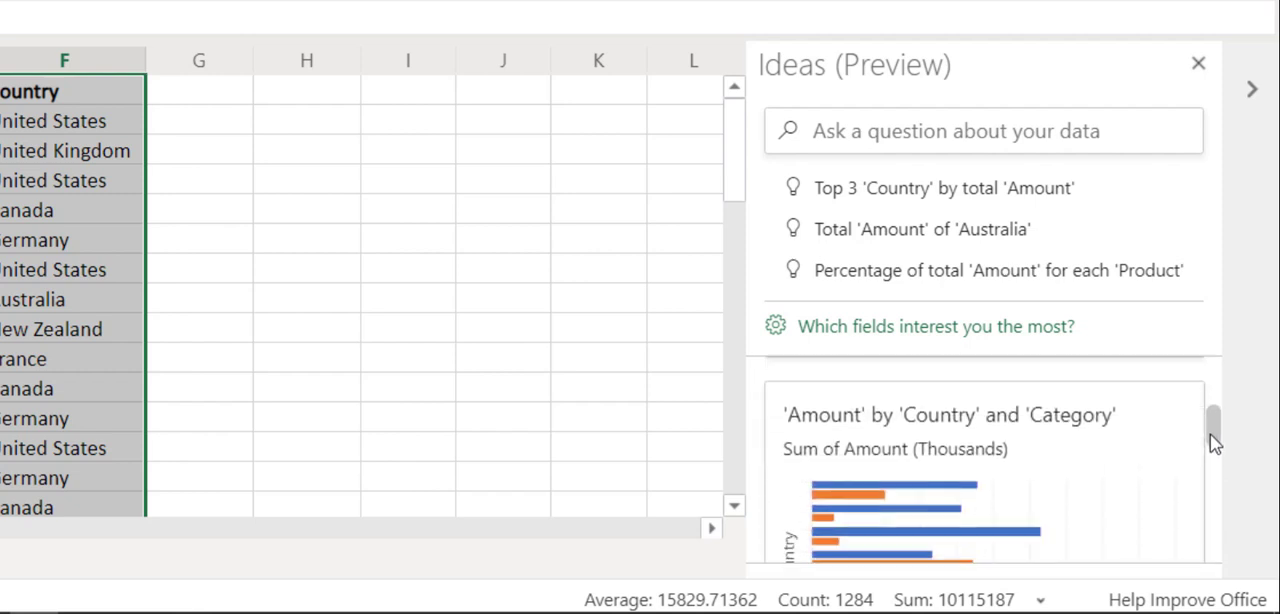
scroll("down", 3)
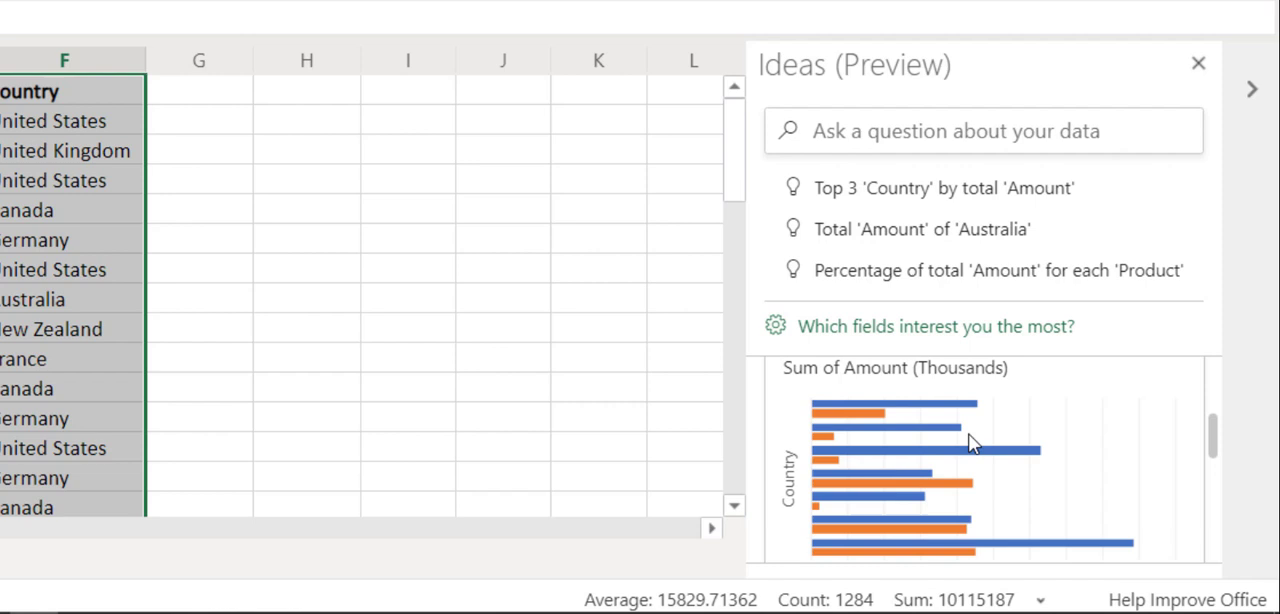
mouse_move(1046, 350)
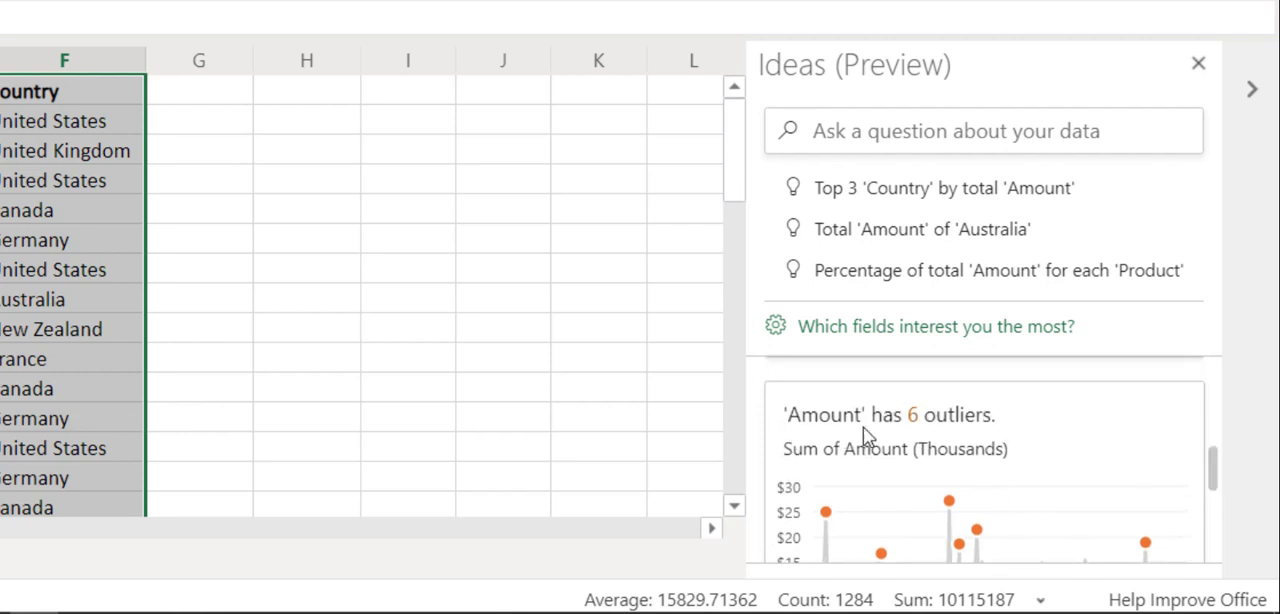
scroll("down", 3)
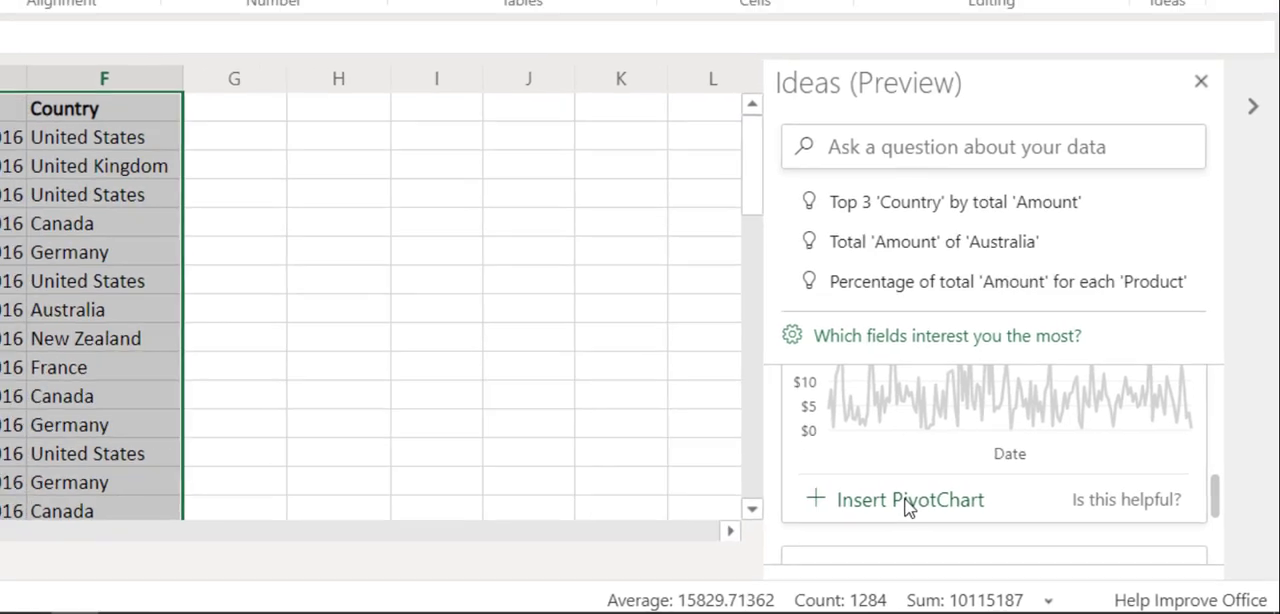
Insert the outlier chart as a PivotChart with its pivot table on a new Idea1 sheet
left_click(916, 500)
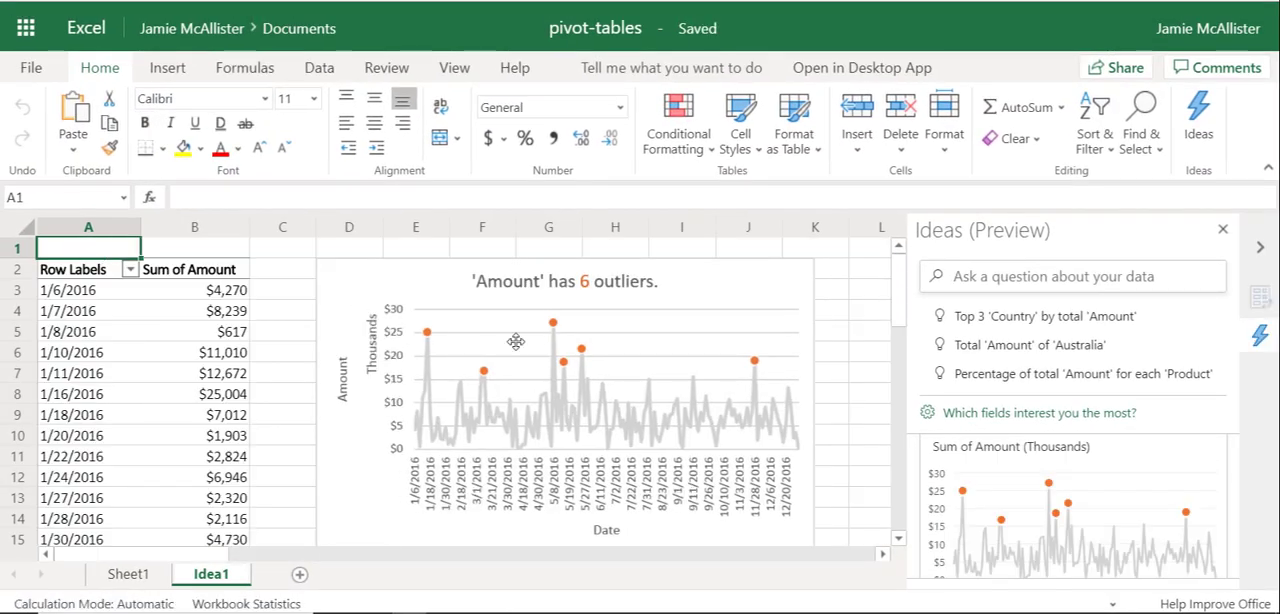
mouse_move(304, 312)
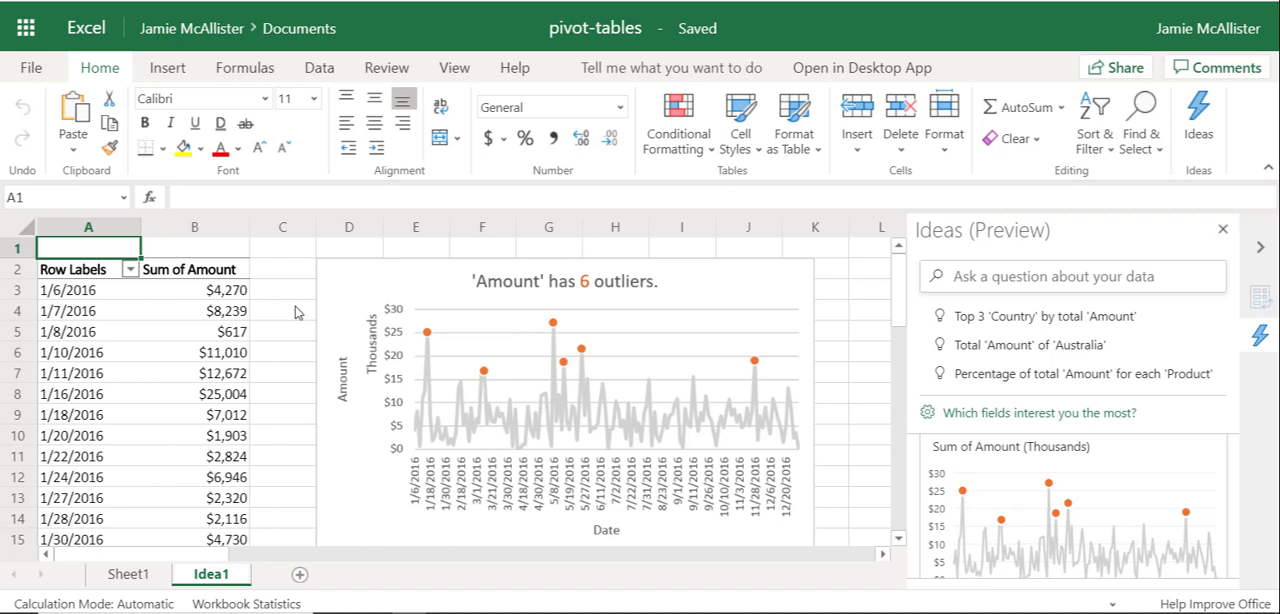
mouse_move(290, 264)
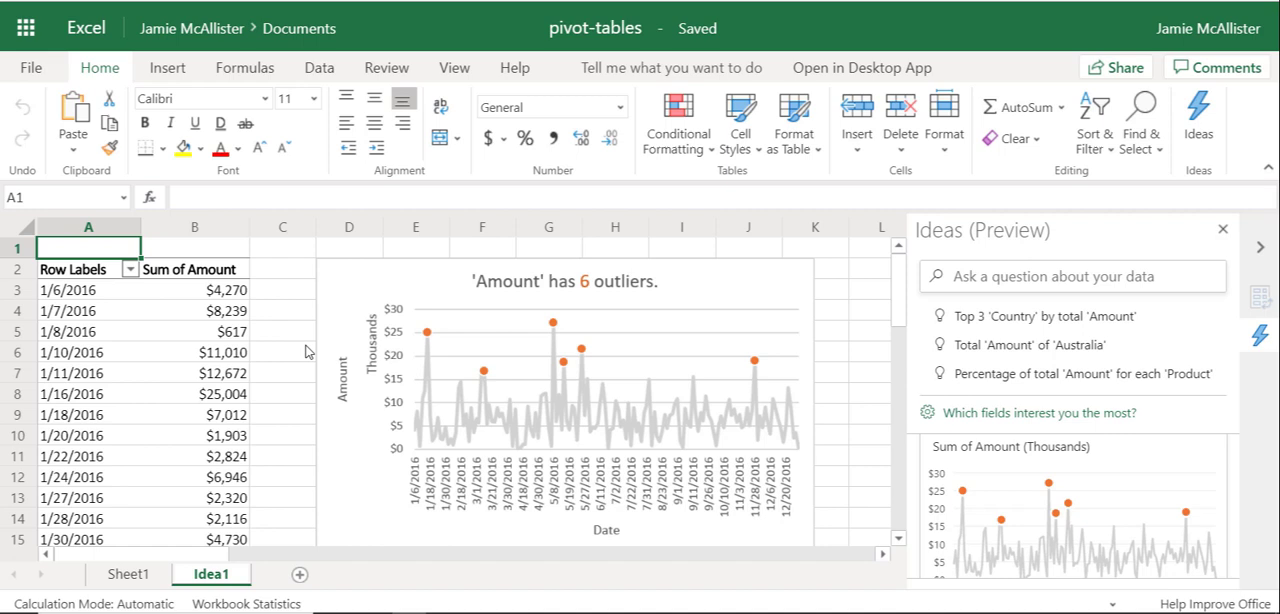
mouse_move(332, 328)
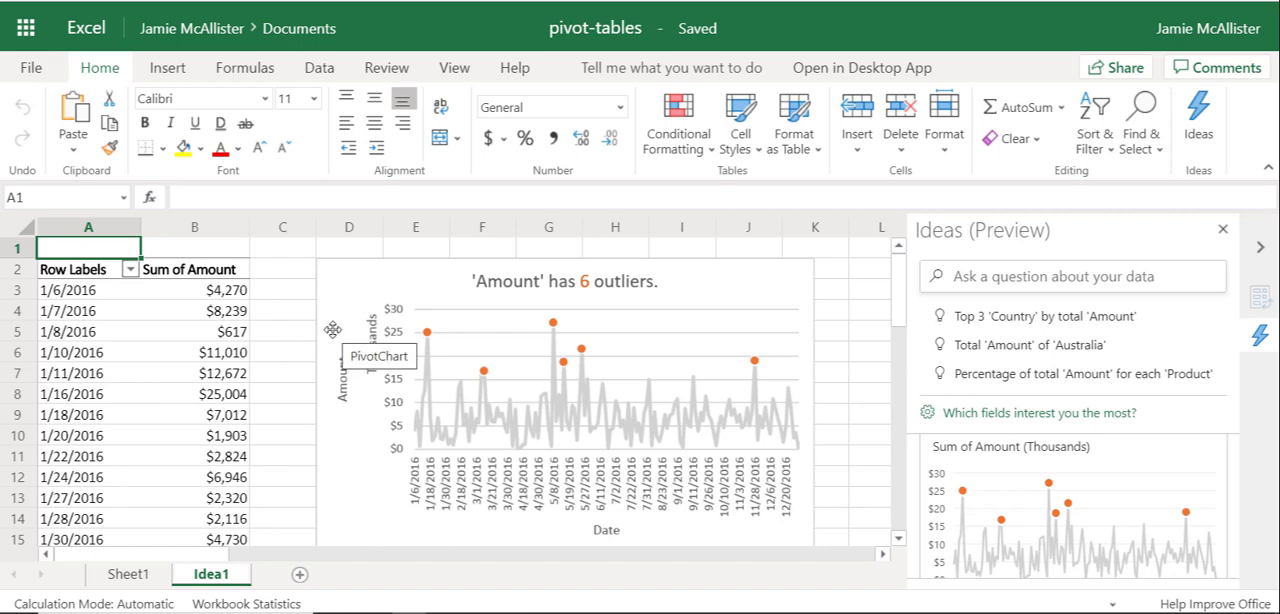
mouse_move(512, 348)
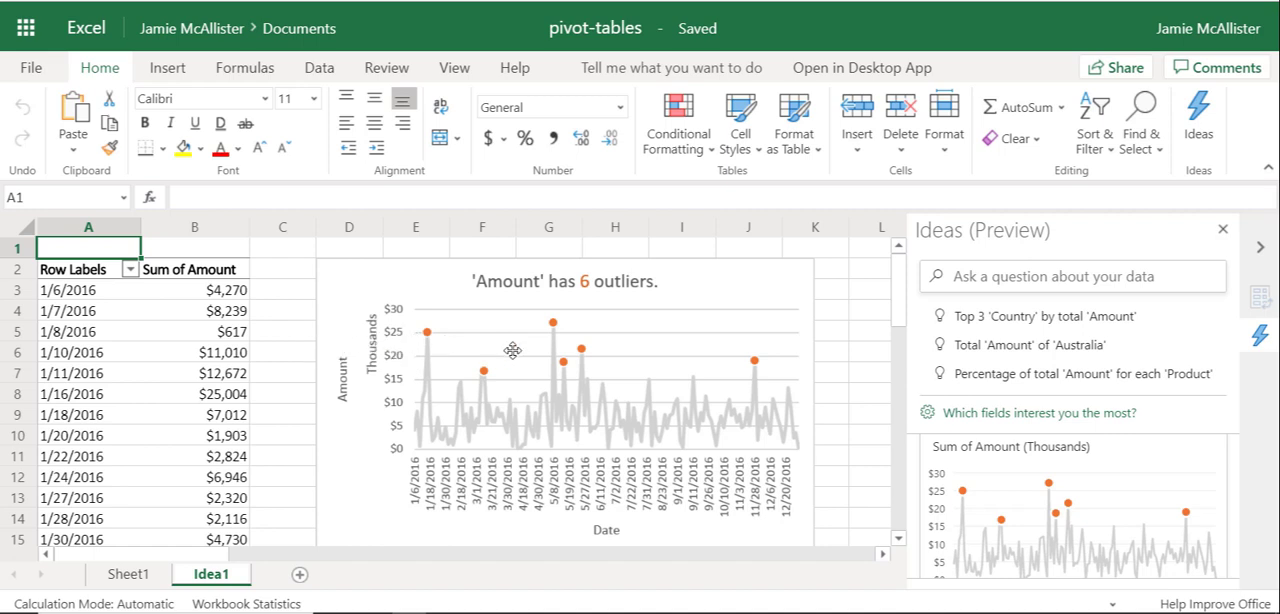
mouse_move(838, 374)
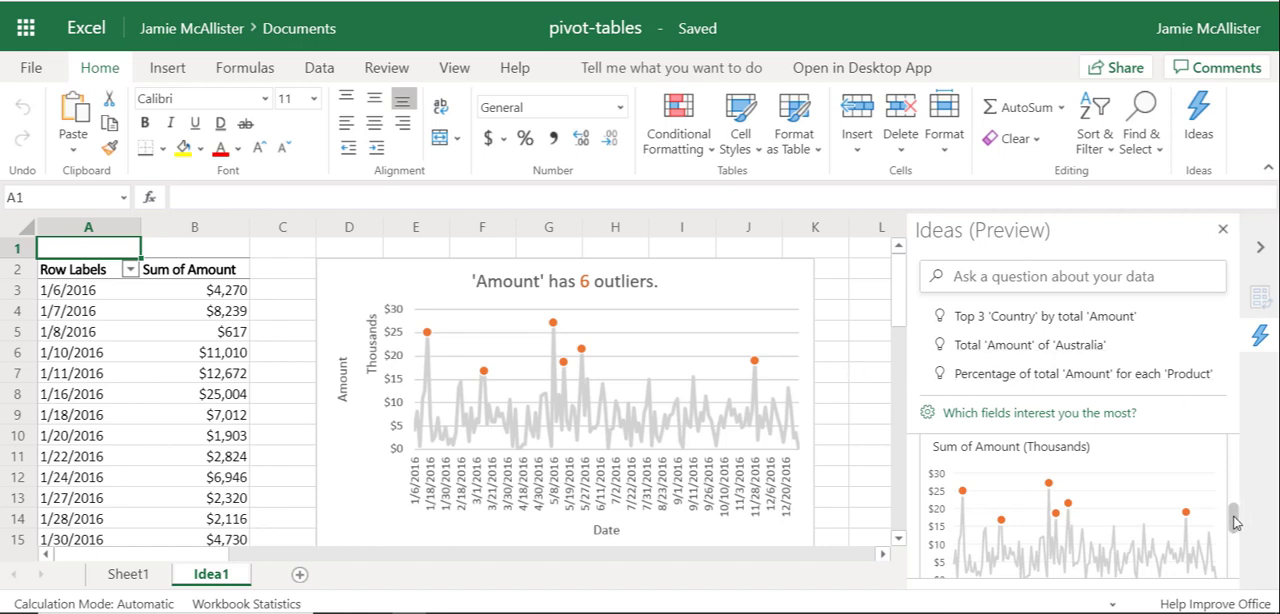
Scroll further down the Ideas pane to the donut chart where Apple dominates France's Amount
scroll("down", 3)
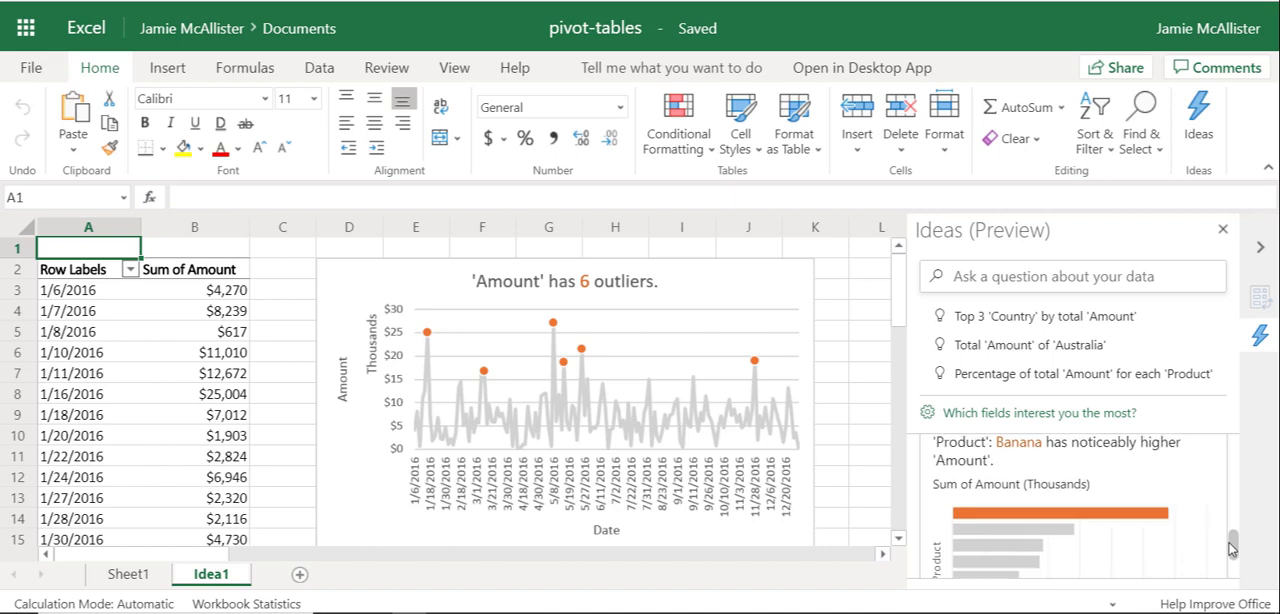
scroll("down", 3)
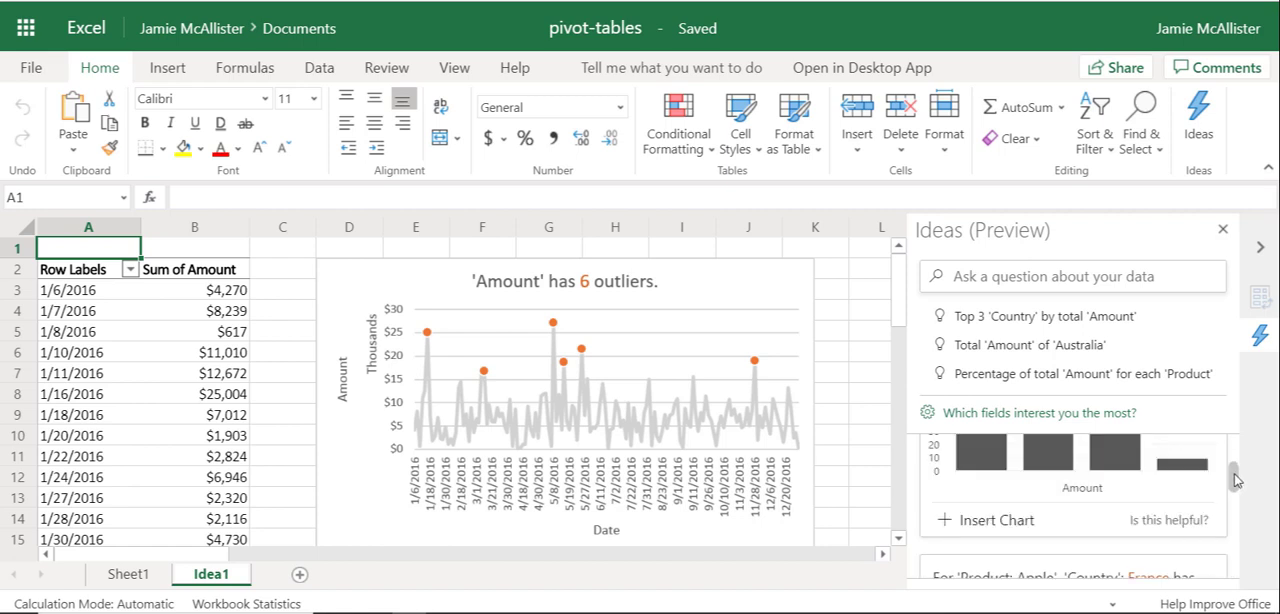
scroll("down", 3)
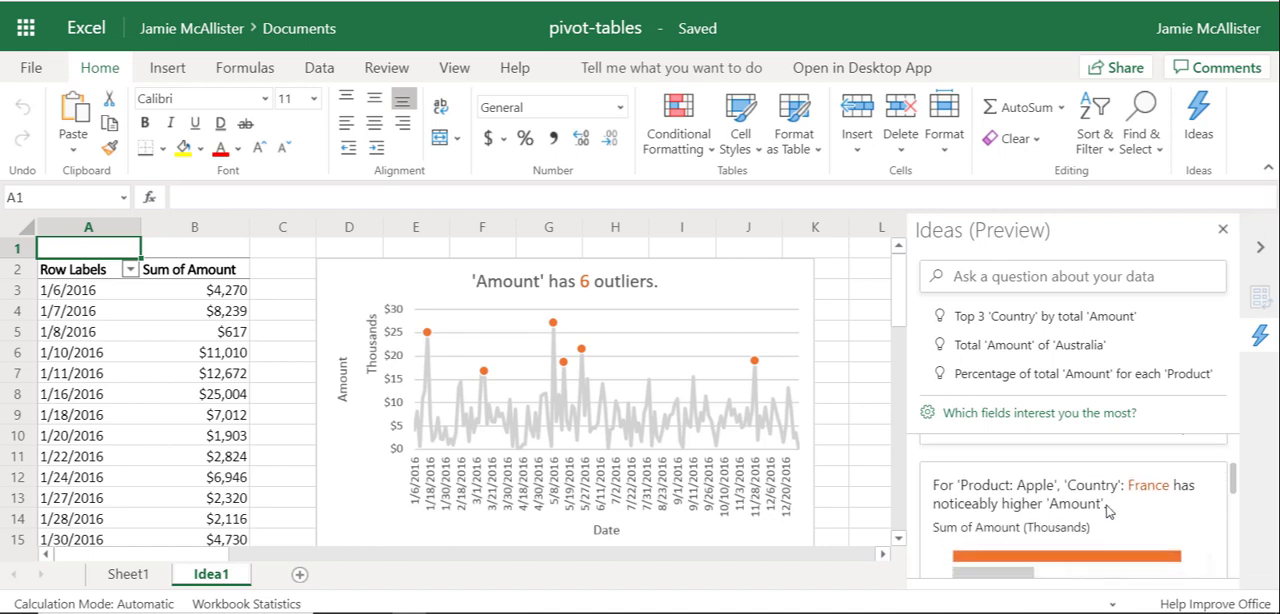
mouse_move(1124, 512)
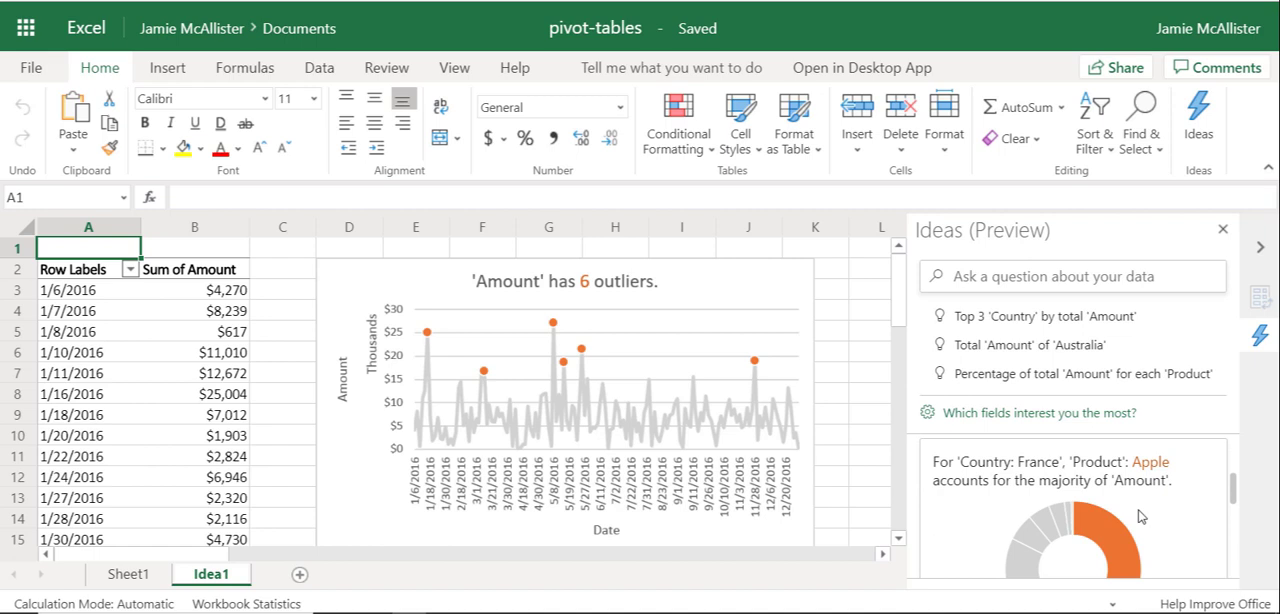
scroll("down", 3)
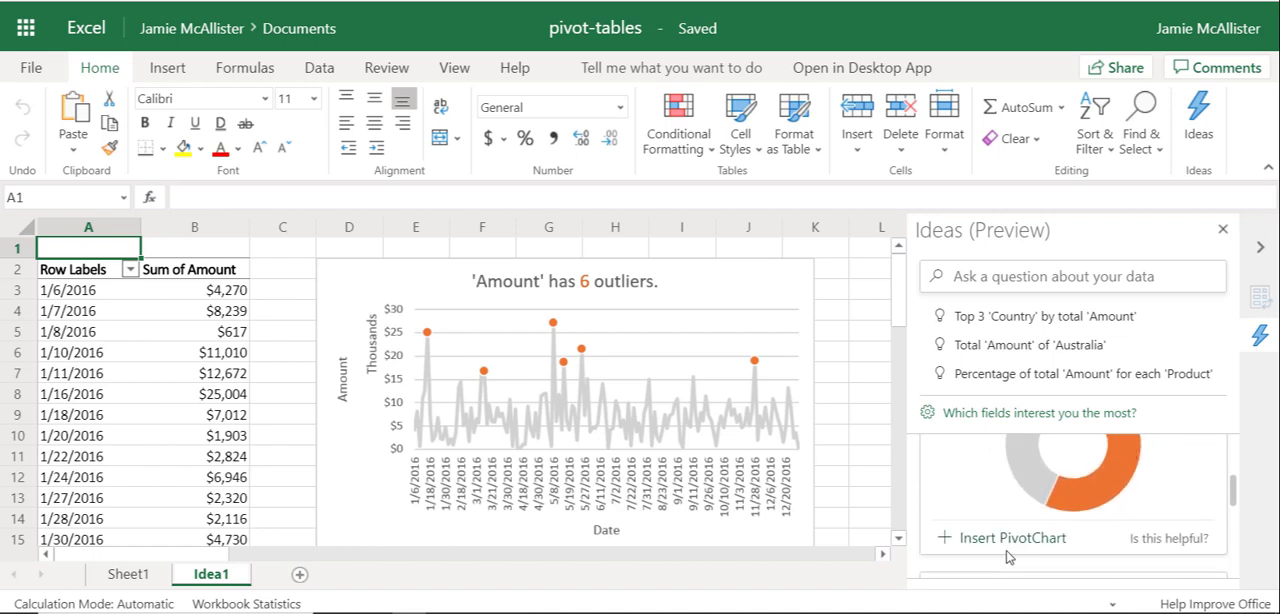